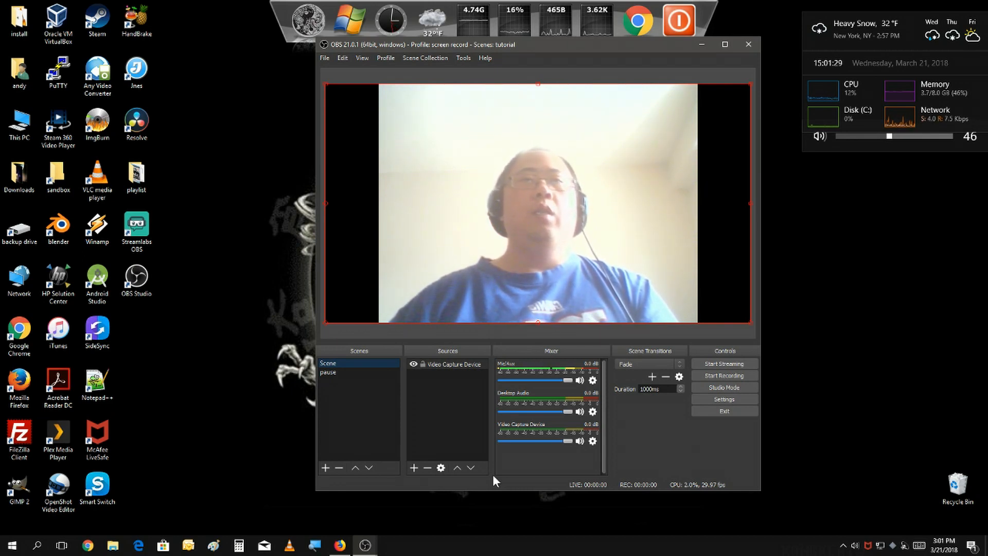
{"action": "mouse_move", "coordinate": [362, 508]}
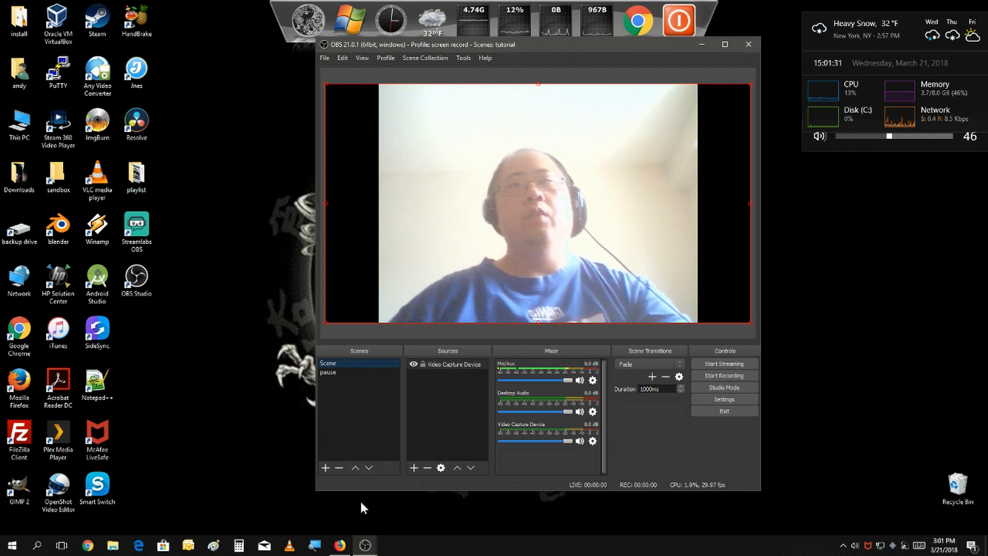
Step: Create a new empty scene named 'webpage' from the Scenes panel
{"action": "left_click", "coordinate": [329, 468]}
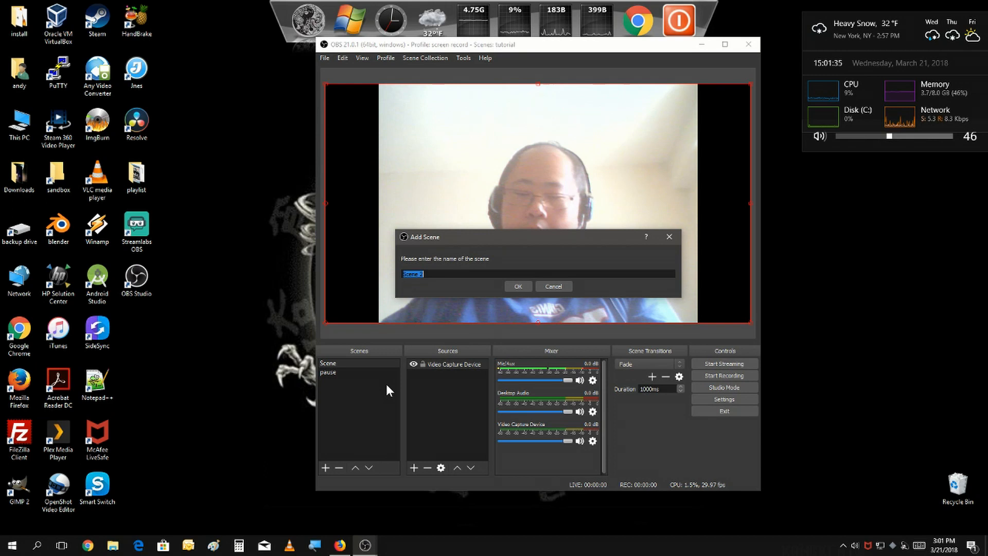
{"action": "type", "text": "wel"}
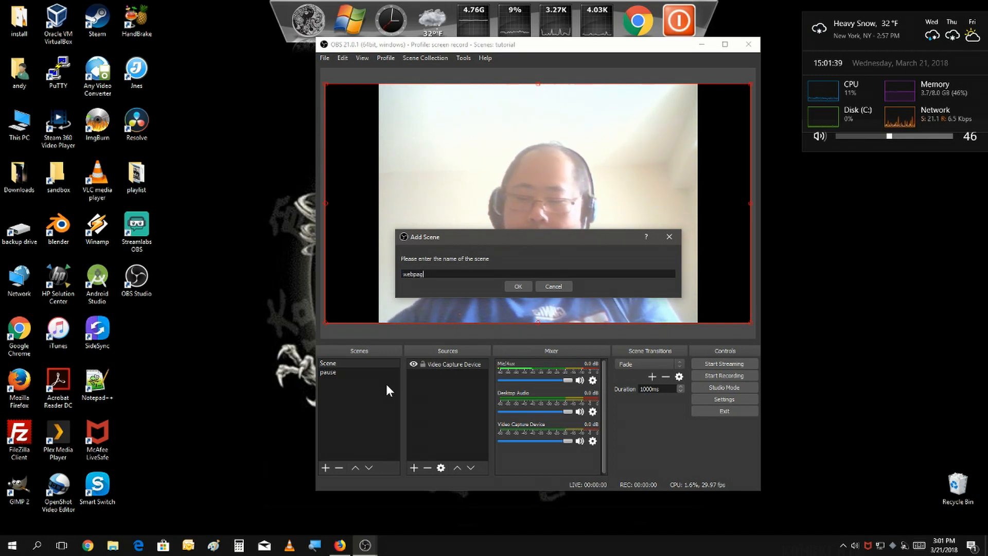
{"action": "left_click", "coordinate": [518, 286]}
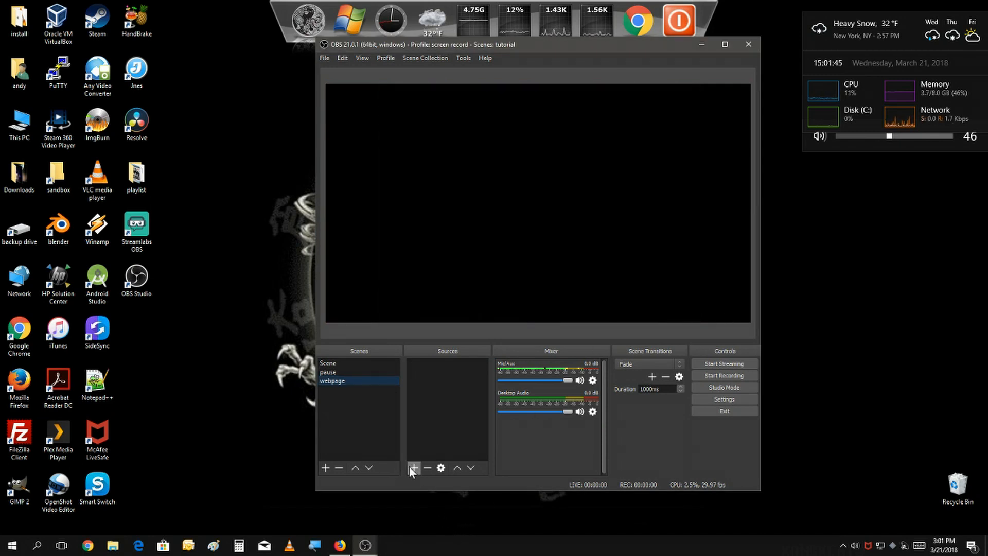
Step: Add a Browser Source with its default name 'BrowserSource' to the webpage scene
{"action": "left_click", "coordinate": [415, 468]}
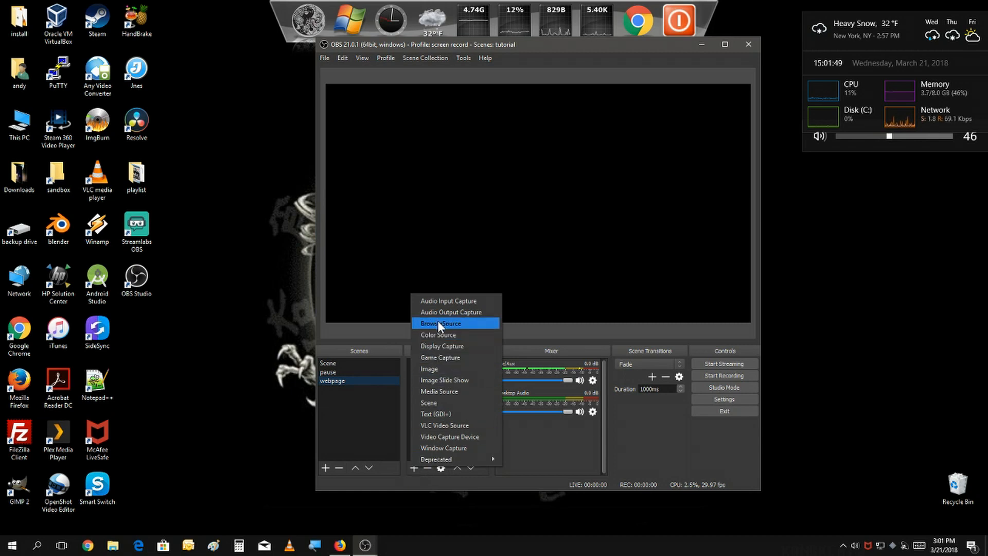
{"action": "left_click", "coordinate": [440, 323]}
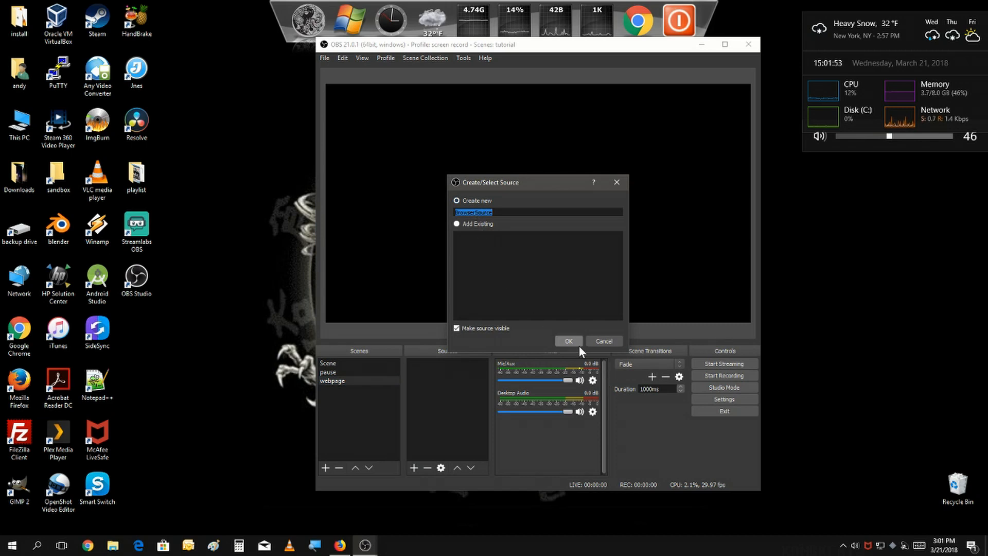
{"action": "left_click", "coordinate": [569, 341]}
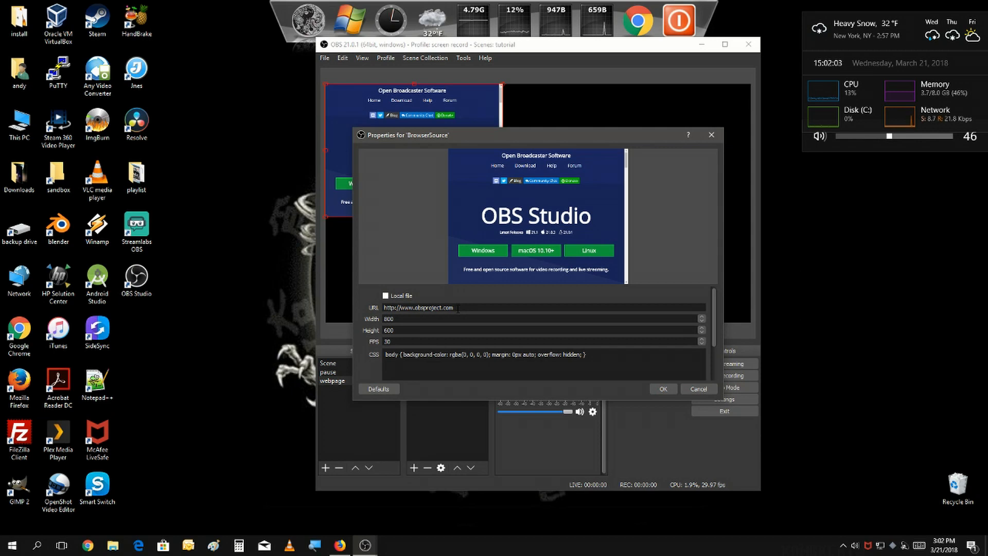
Step: Replace the browser source URL with the YouTube address and apply it
{"action": "left_click", "coordinate": [446, 307]}
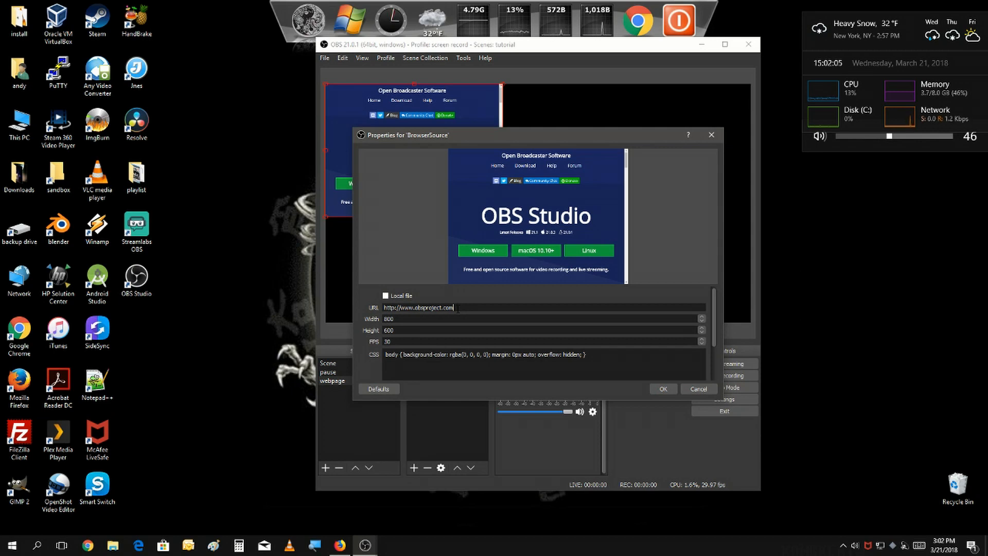
{"action": "triple_click", "coordinate": [419, 308]}
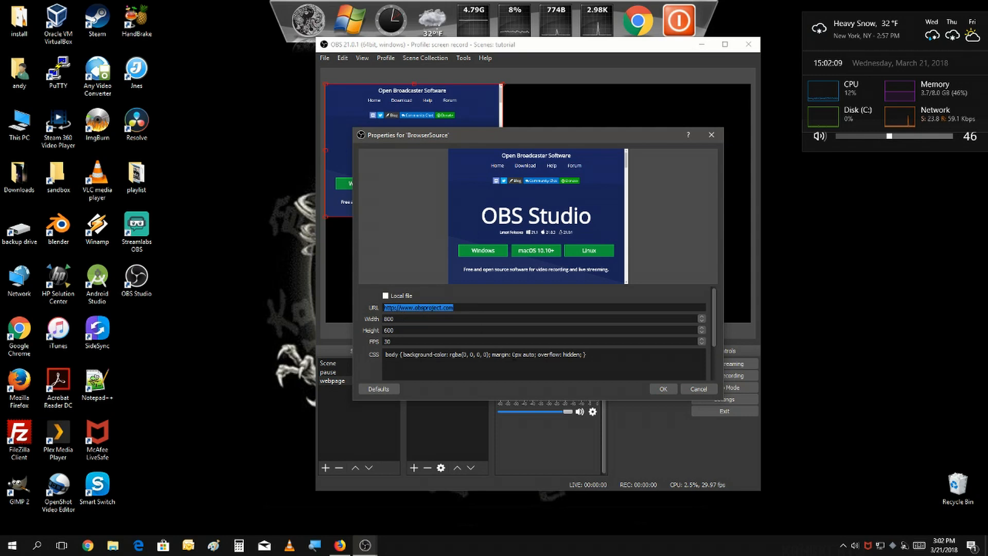
{"action": "type", "text": "w"}
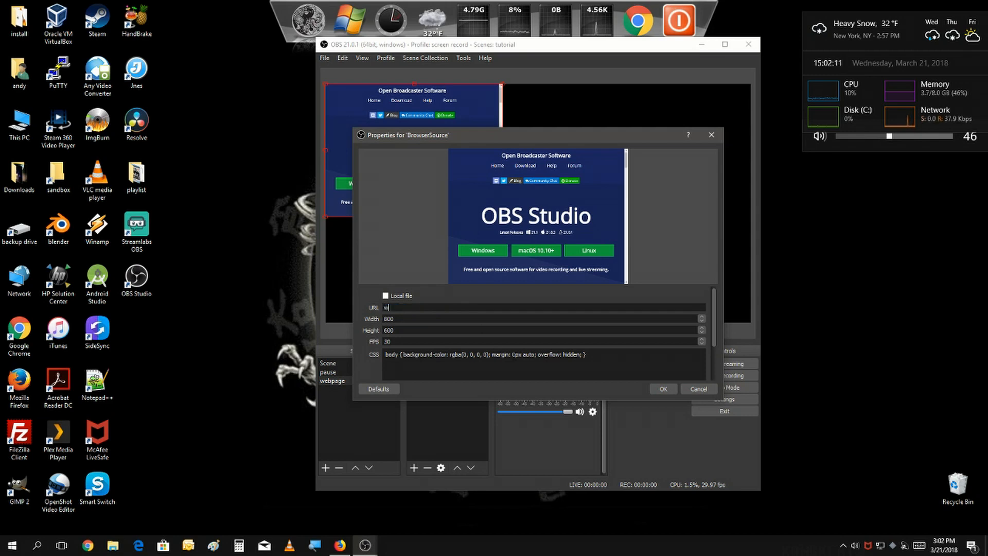
{"action": "type", "text": "ww."}
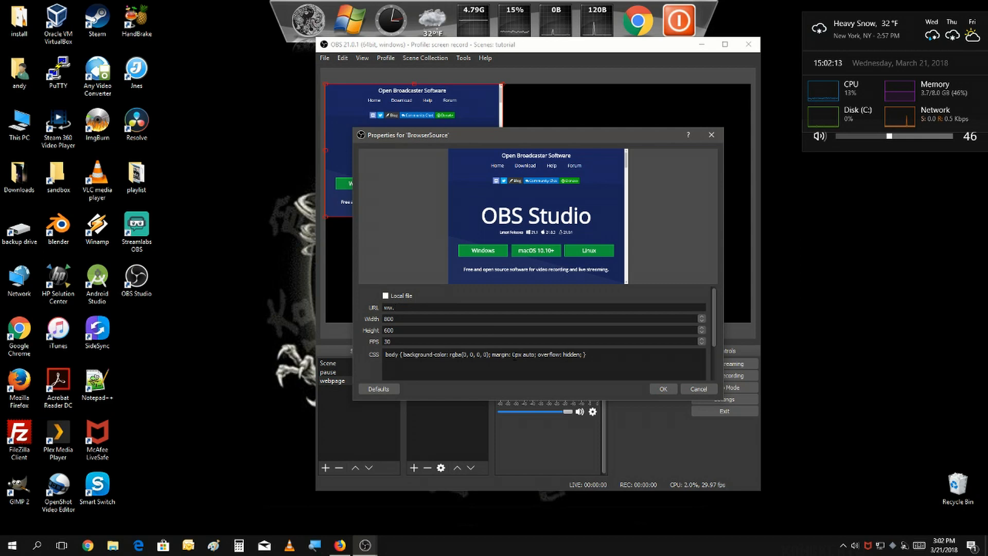
{"action": "type", "text": "yout"}
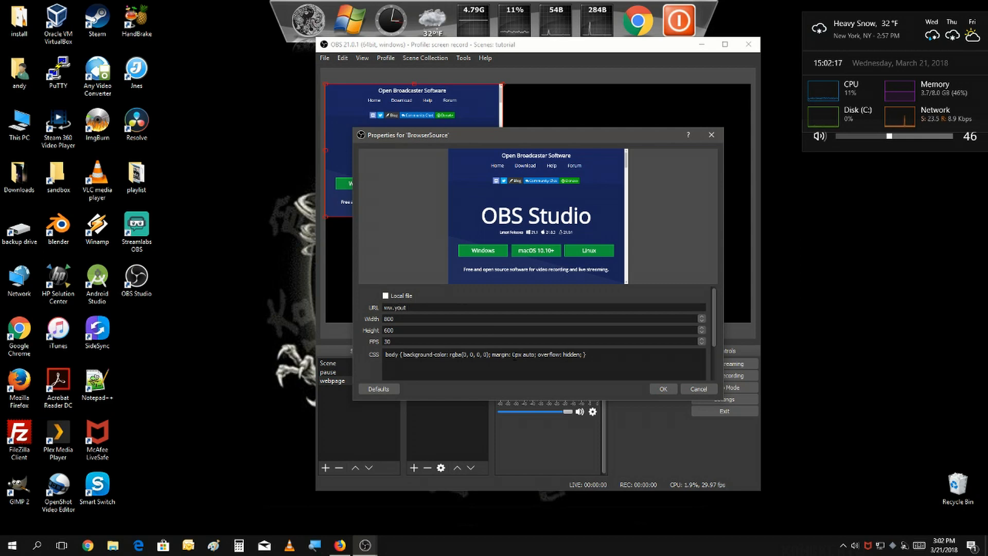
{"action": "type", "text": "ub"}
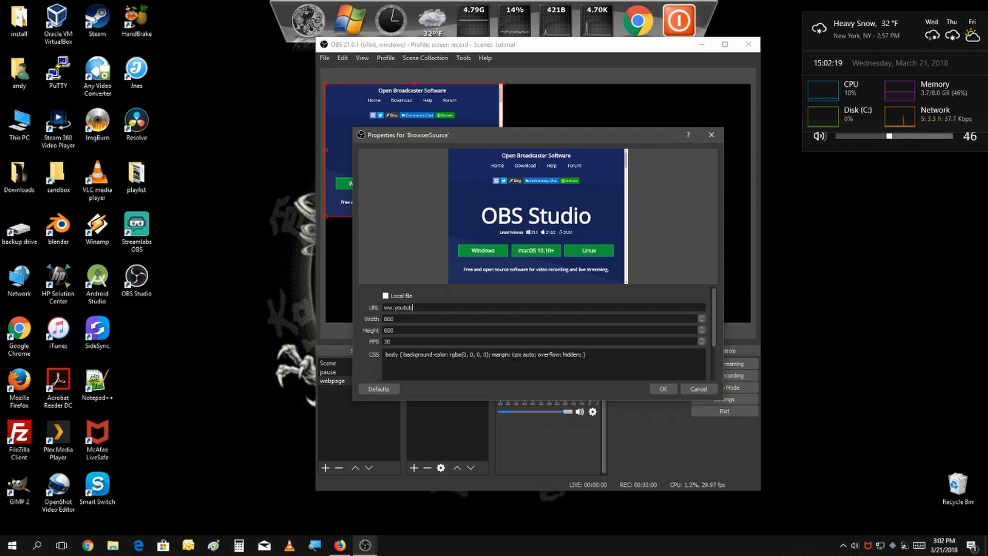
{"action": "type", "text": "e.com"}
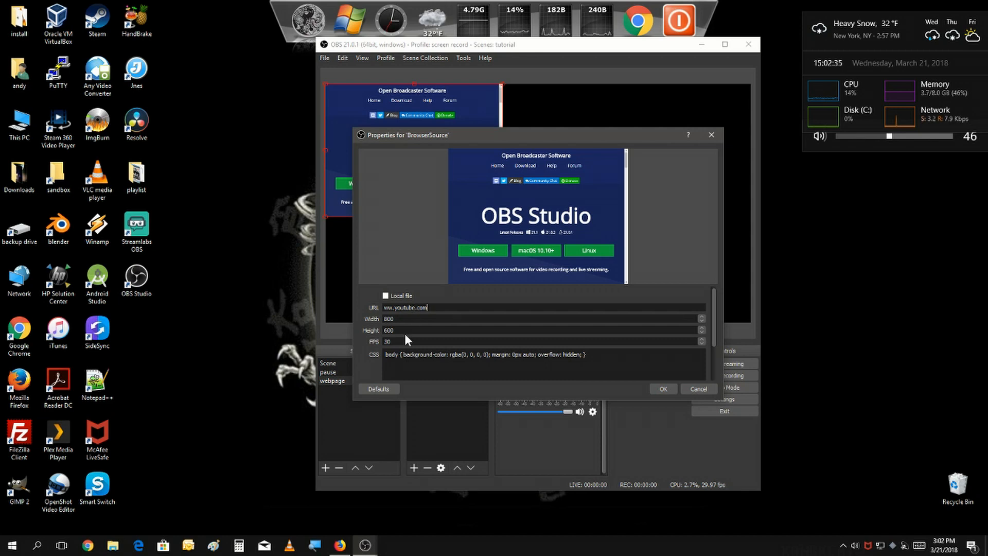
{"action": "mouse_move", "coordinate": [637, 415]}
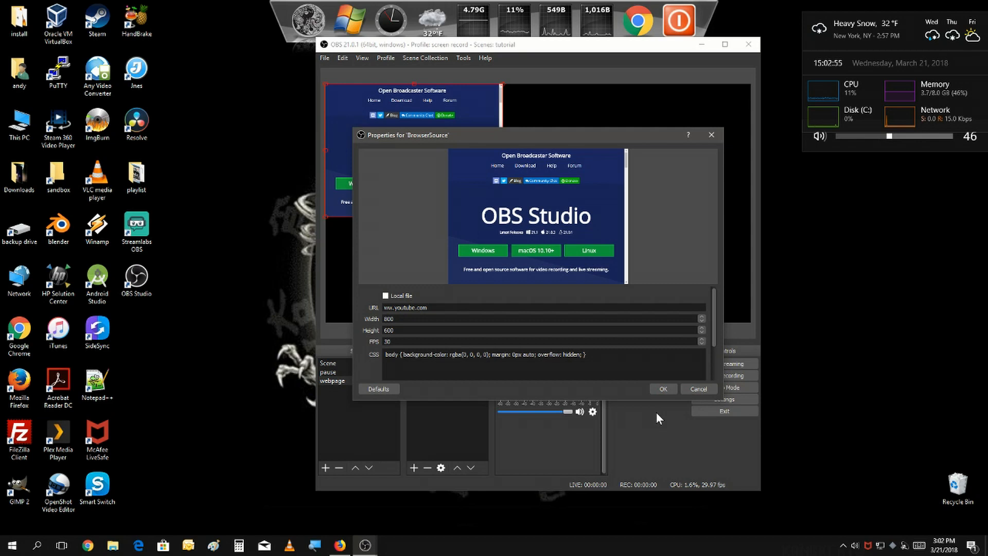
{"action": "left_click", "coordinate": [663, 389]}
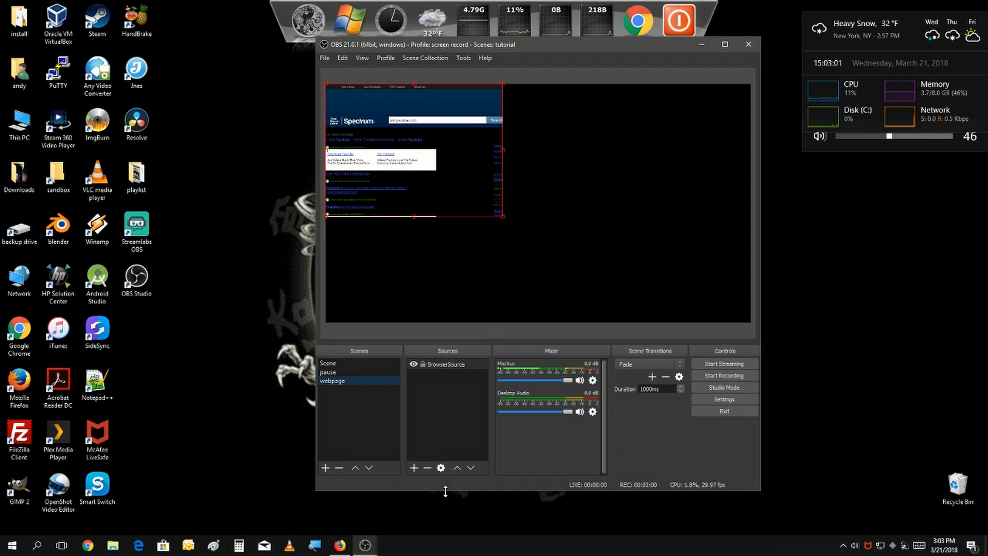
{"action": "double_click", "coordinate": [445, 364]}
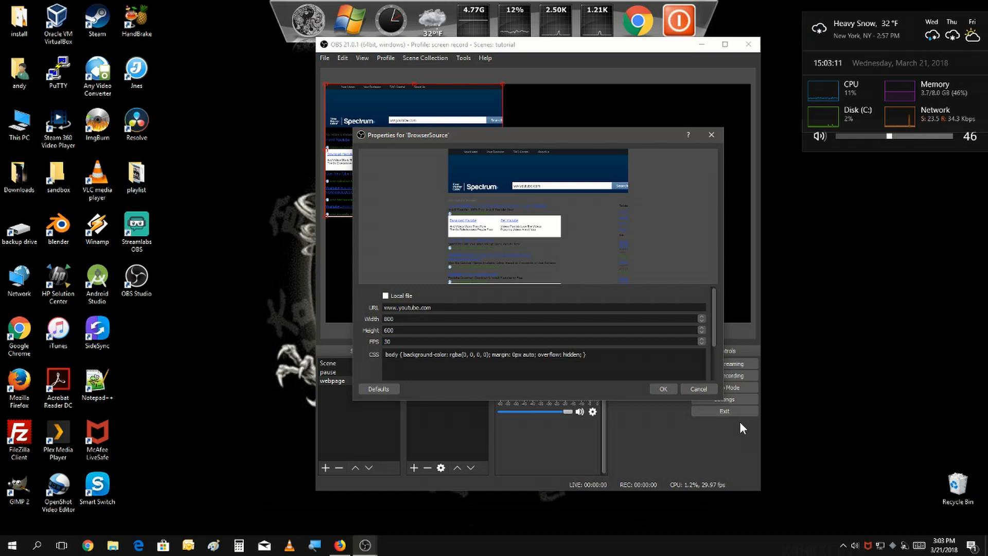
{"action": "left_click", "coordinate": [663, 388]}
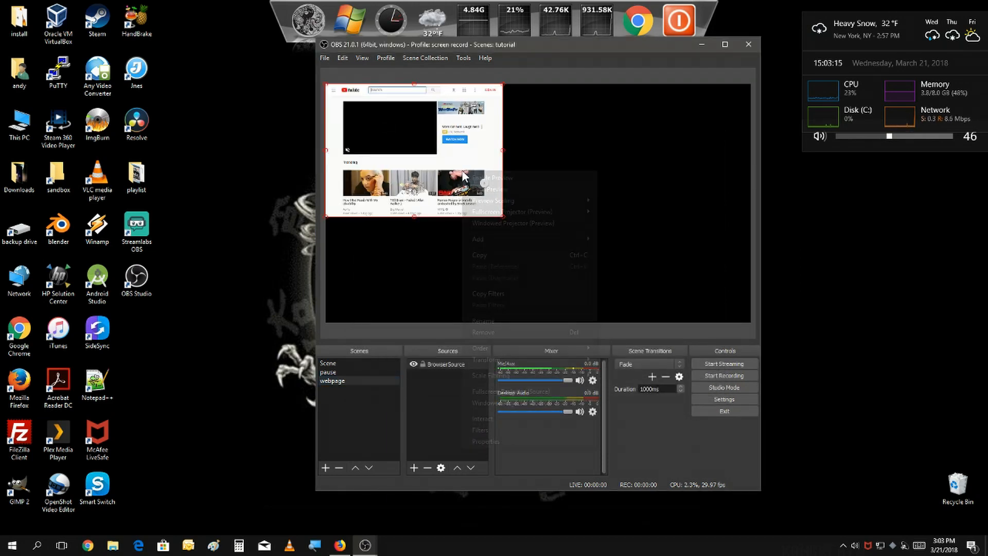
{"action": "mouse_move", "coordinate": [530, 360]}
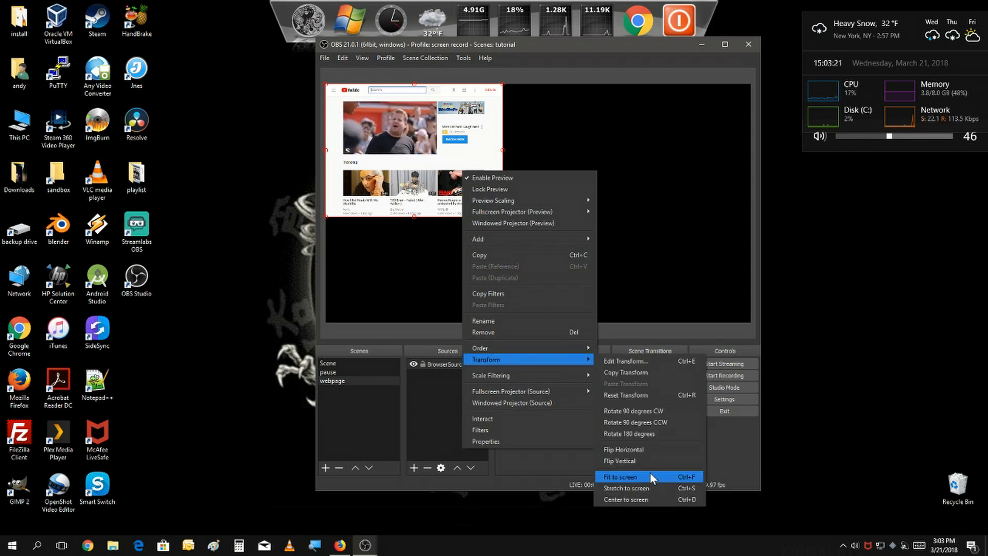
{"action": "left_click", "coordinate": [622, 477]}
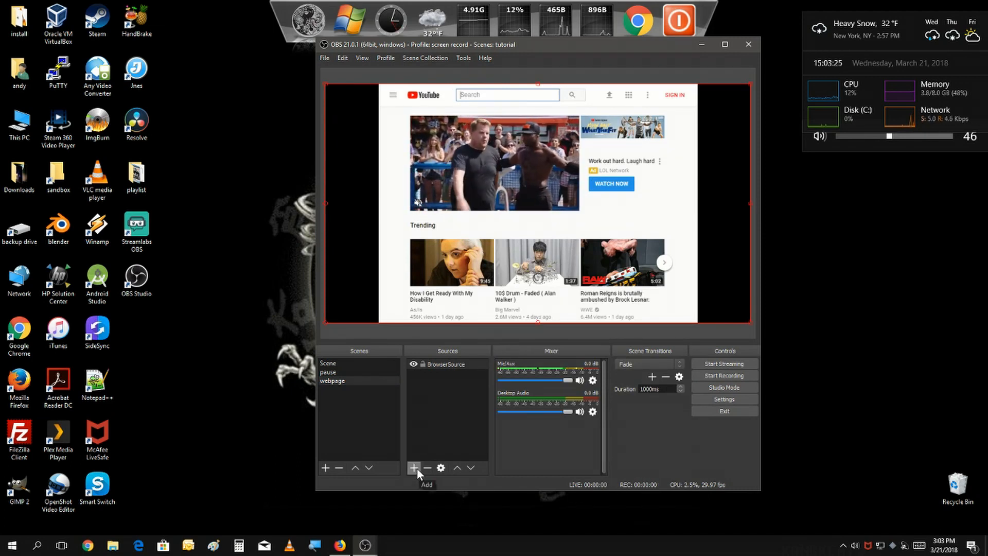
Step: Add the existing webcam Video Capture Device as an overlay above the browser source
{"action": "left_click", "coordinate": [413, 468]}
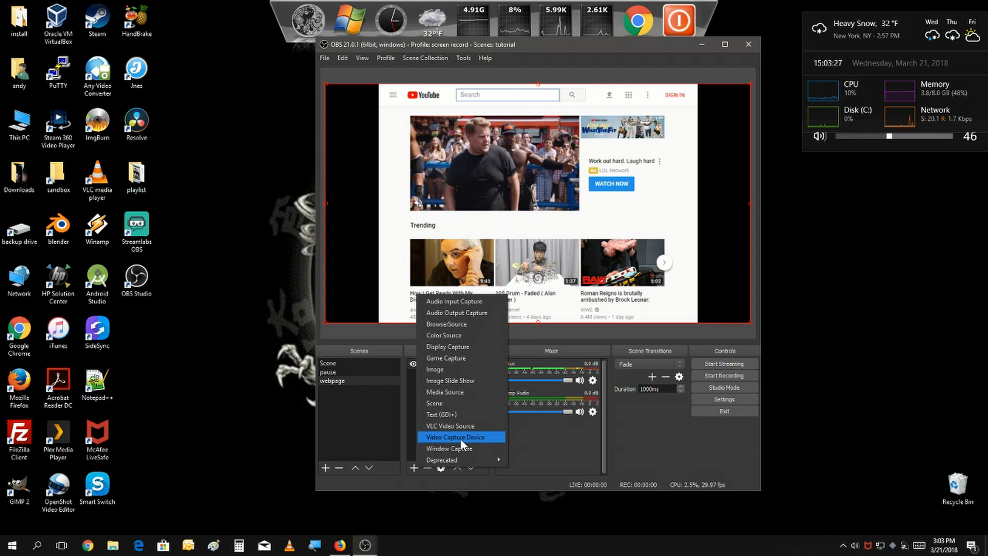
{"action": "mouse_move", "coordinate": [458, 448]}
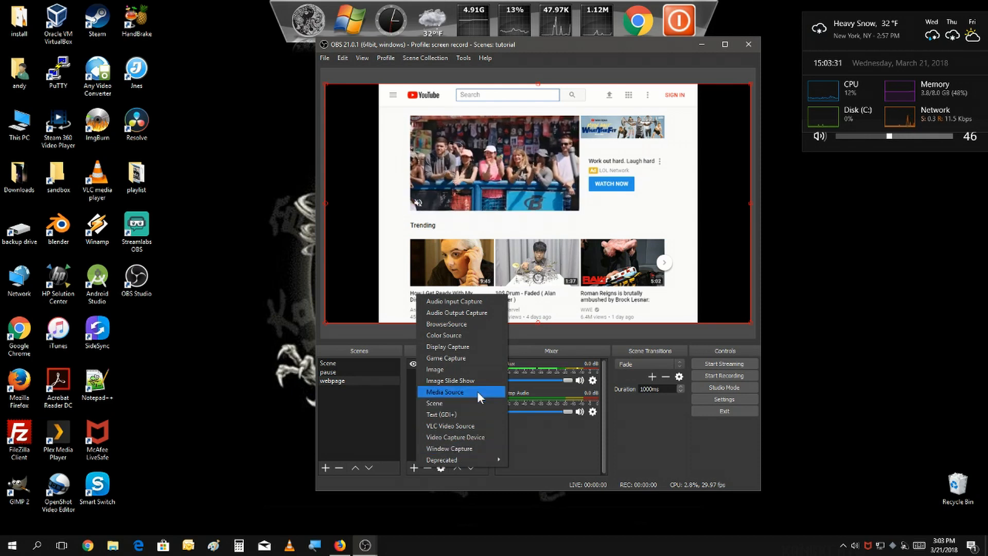
{"action": "mouse_move", "coordinate": [463, 457]}
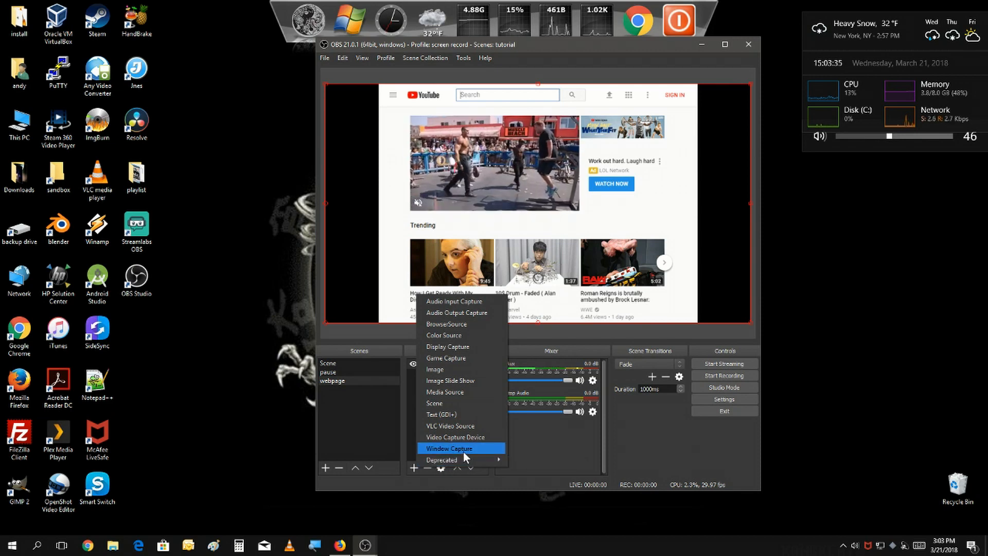
{"action": "left_click", "coordinate": [455, 437]}
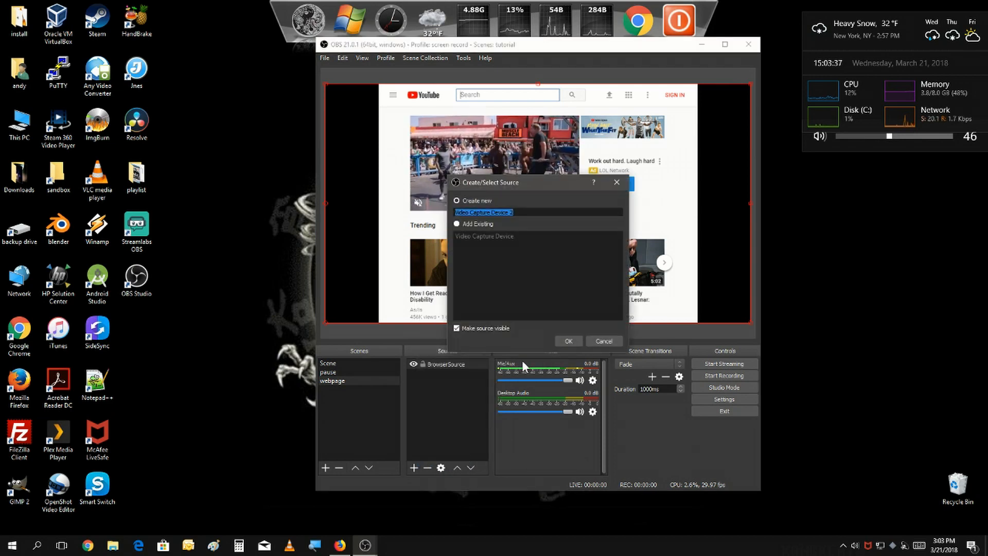
{"action": "left_click", "coordinate": [457, 224]}
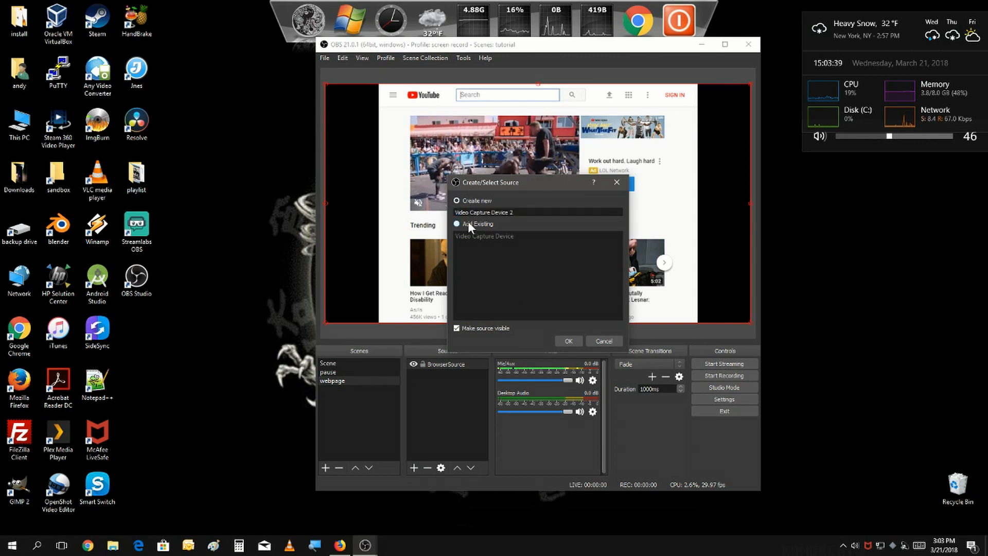
{"action": "left_click", "coordinate": [485, 236]}
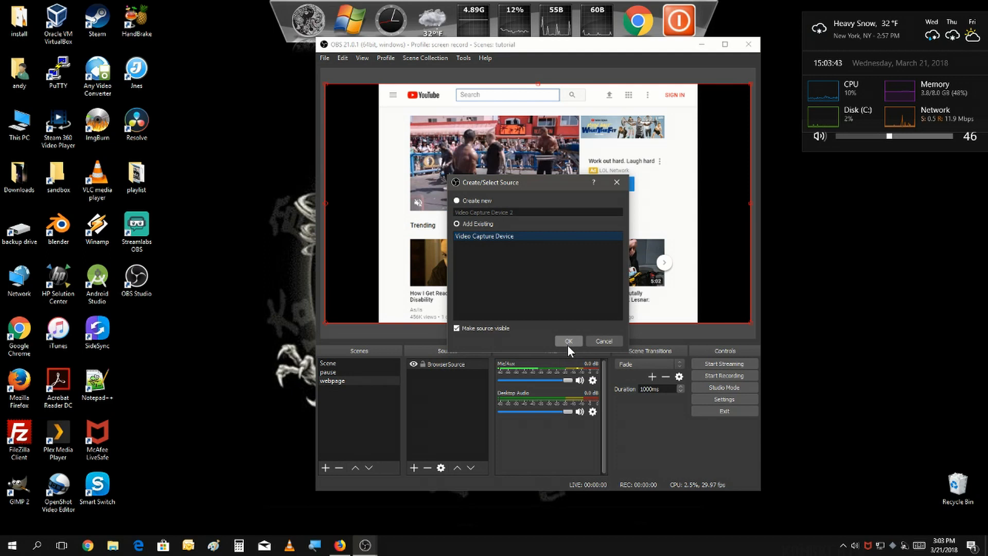
{"action": "left_click", "coordinate": [569, 340]}
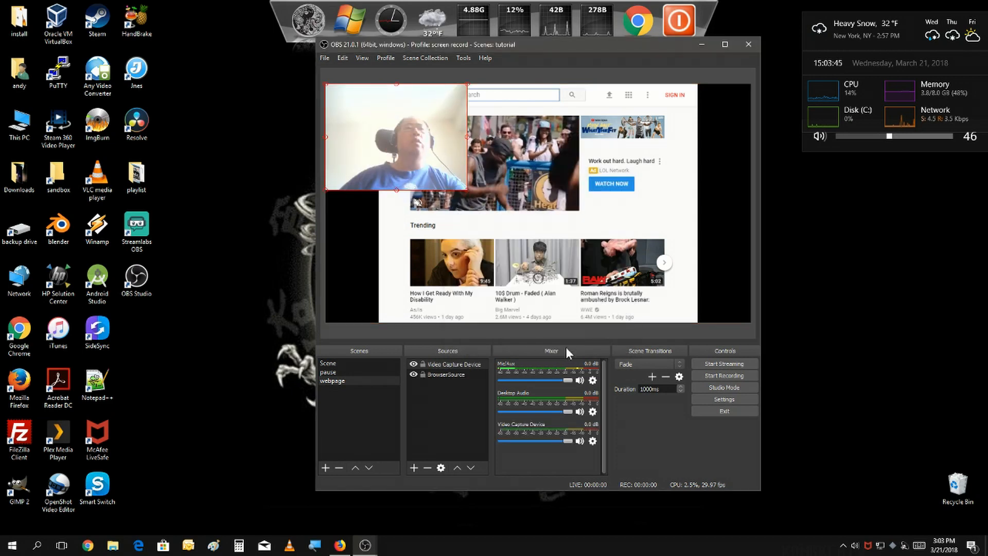
Step: Move the webcam overlay toward the lower-right corner of the preview
{"action": "left_click_drag", "start_coordinate": [396, 137], "coordinate": [548, 191]}
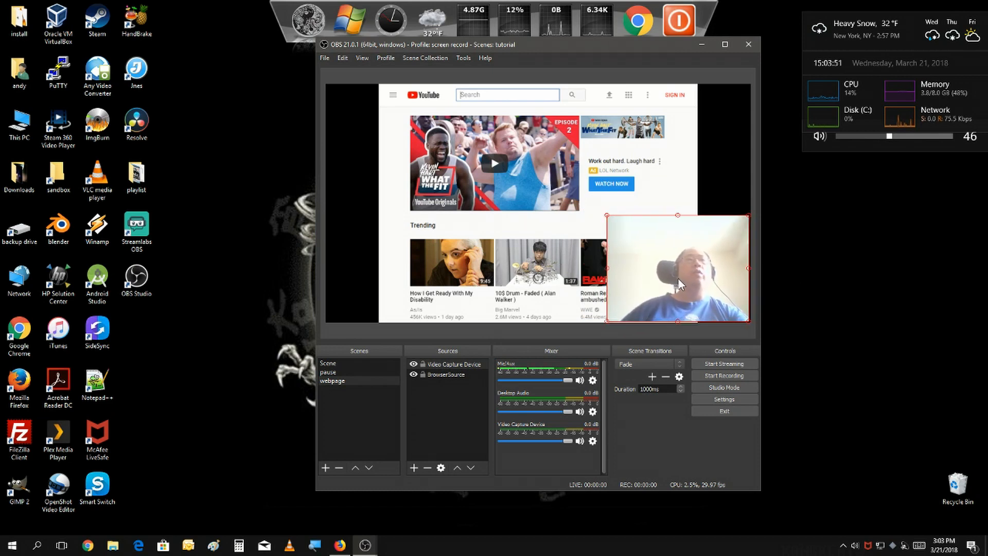
{"action": "mouse_move", "coordinate": [604, 222]}
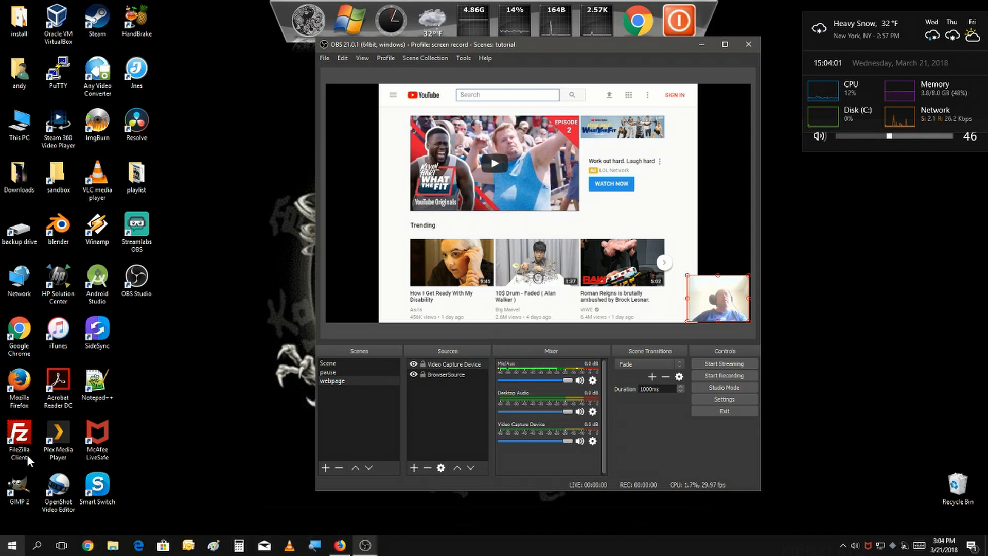
{"action": "mouse_move", "coordinate": [474, 319]}
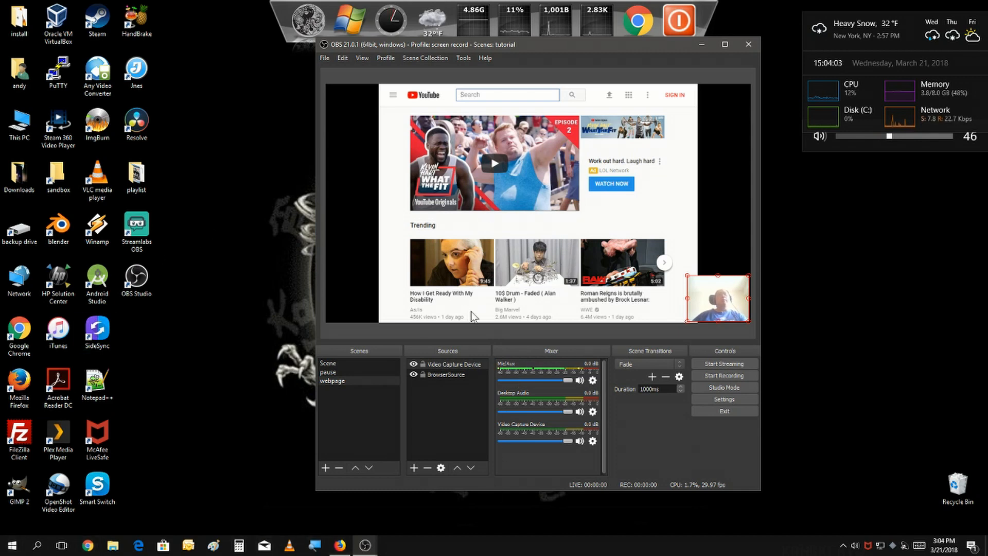
{"action": "mouse_move", "coordinate": [552, 82]}
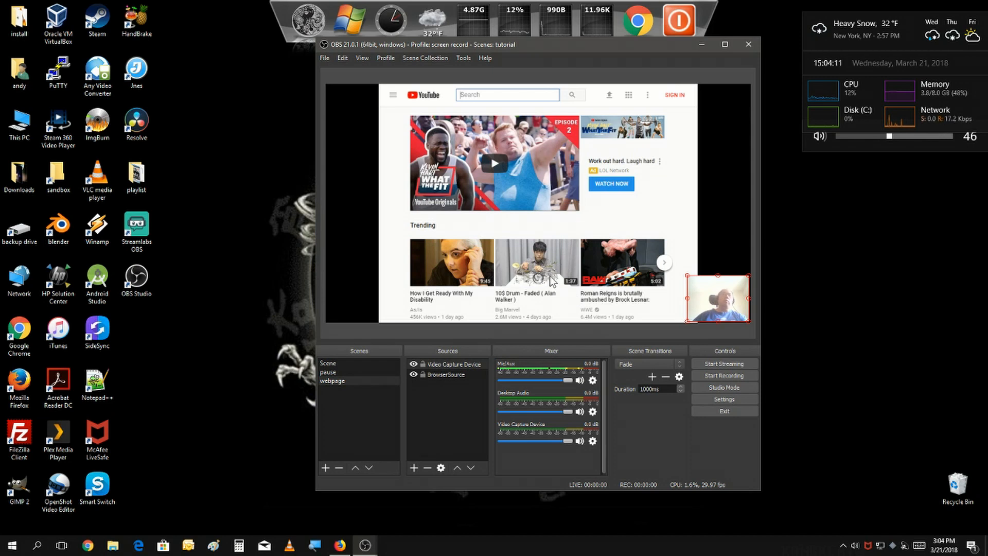
{"action": "mouse_move", "coordinate": [447, 254]}
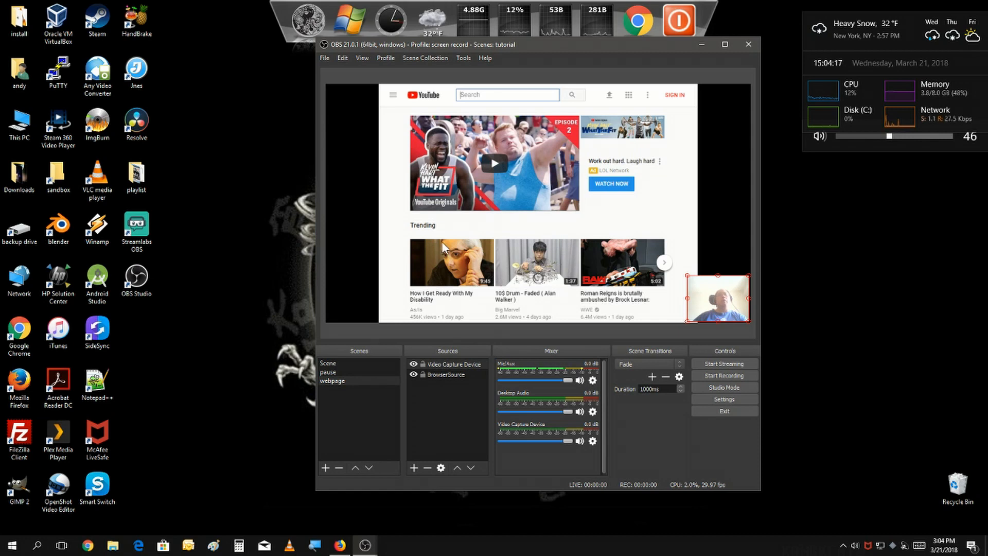
{"action": "mouse_move", "coordinate": [400, 483]}
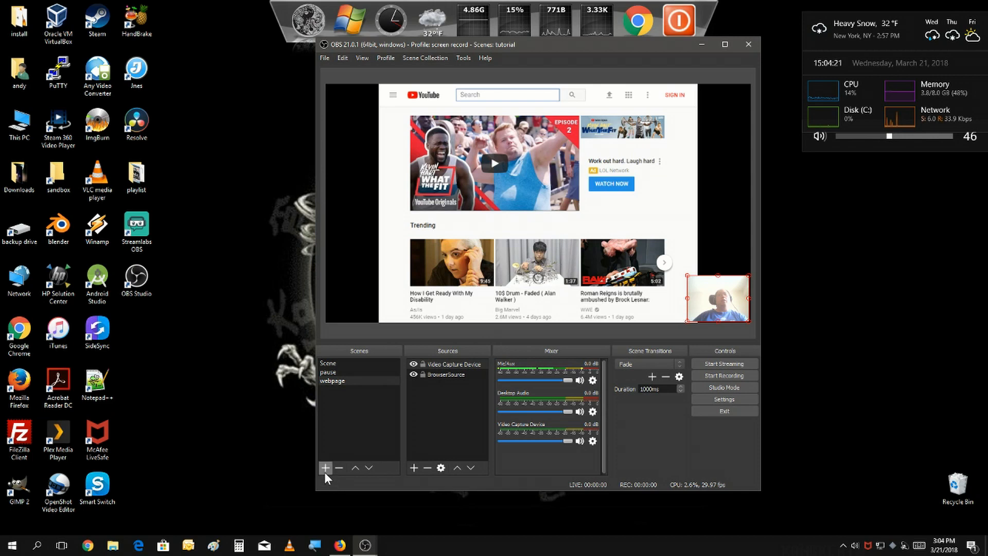
Step: Create a new empty scene named 'full browser' from the Scenes panel
{"action": "left_click", "coordinate": [325, 468]}
{"action": "type", "text": "f"}
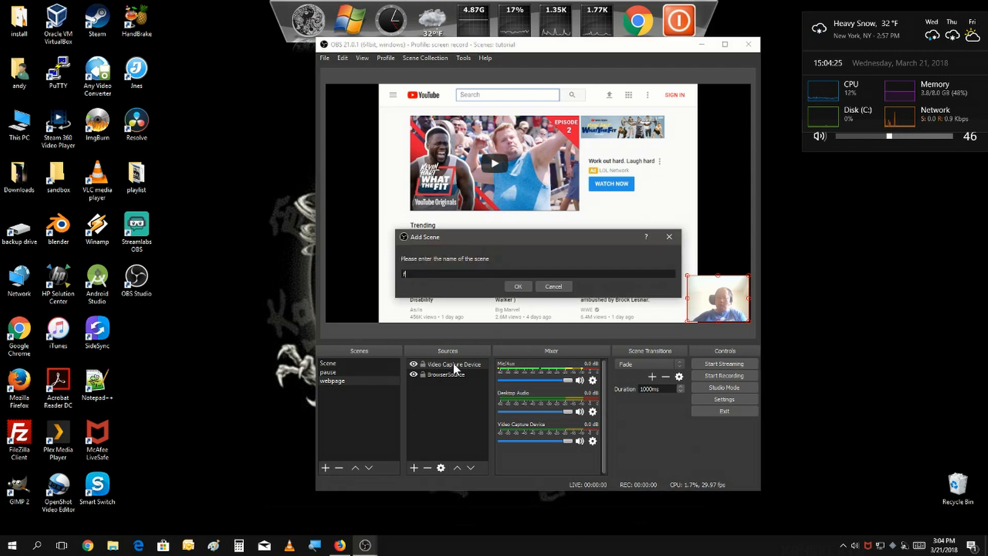
{"action": "type", "text": "ull browser"}
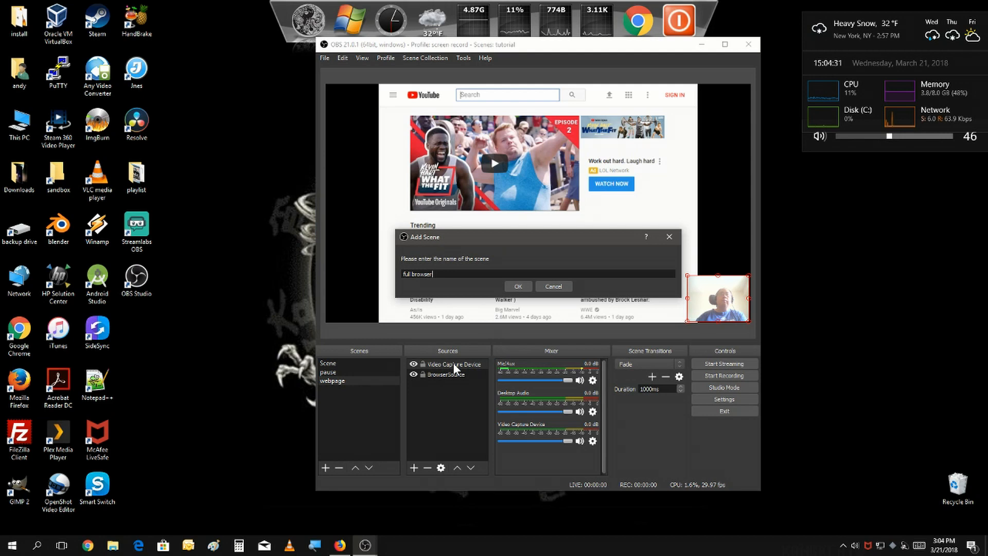
{"action": "left_click", "coordinate": [518, 286]}
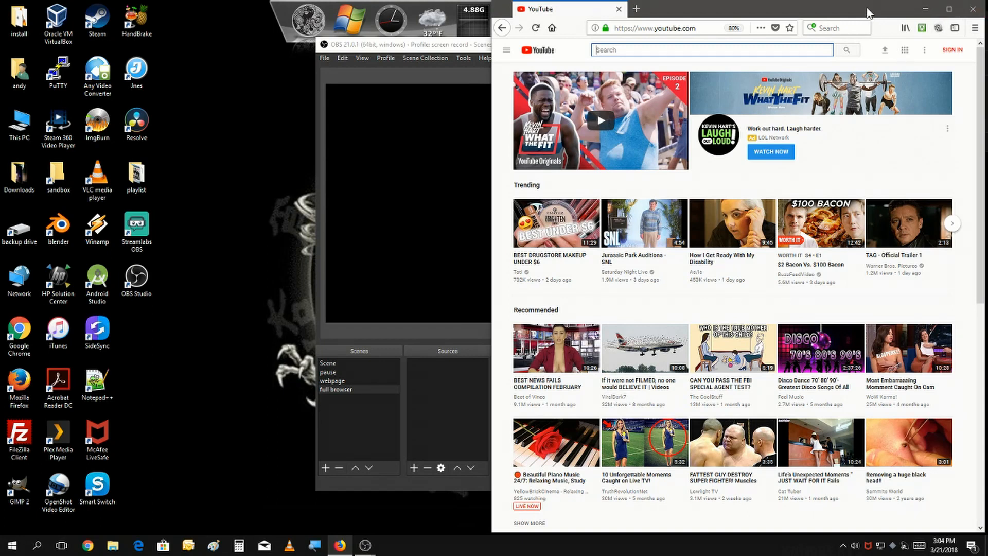
{"action": "mouse_move", "coordinate": [443, 327]}
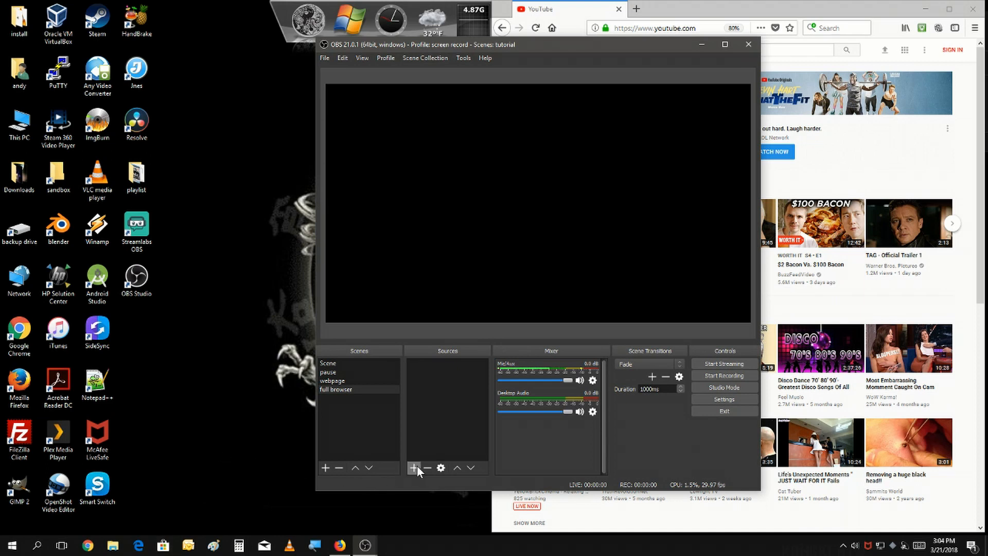
Step: Add a Window Capture source showing the firefox.exe YouTube window
{"action": "left_click", "coordinate": [414, 468]}
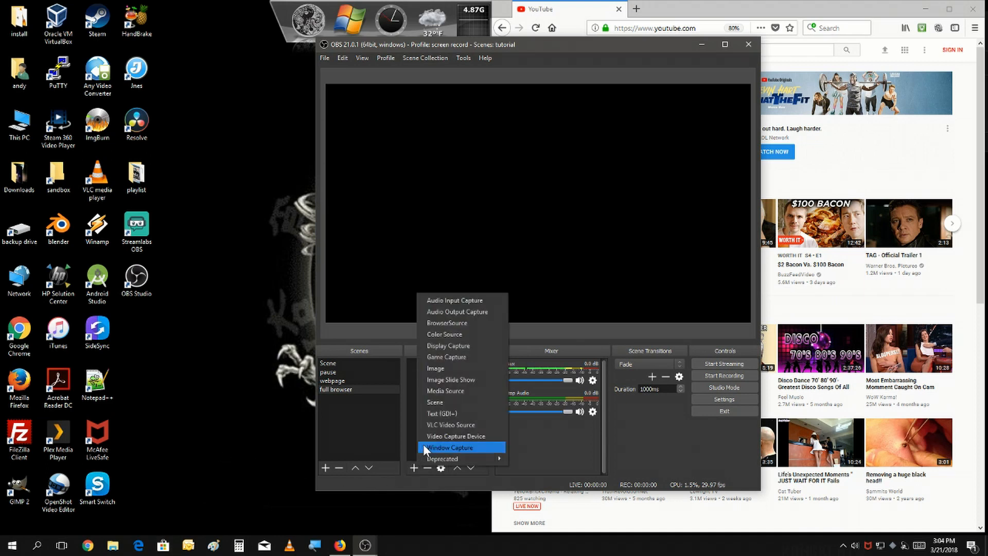
{"action": "left_click", "coordinate": [450, 447]}
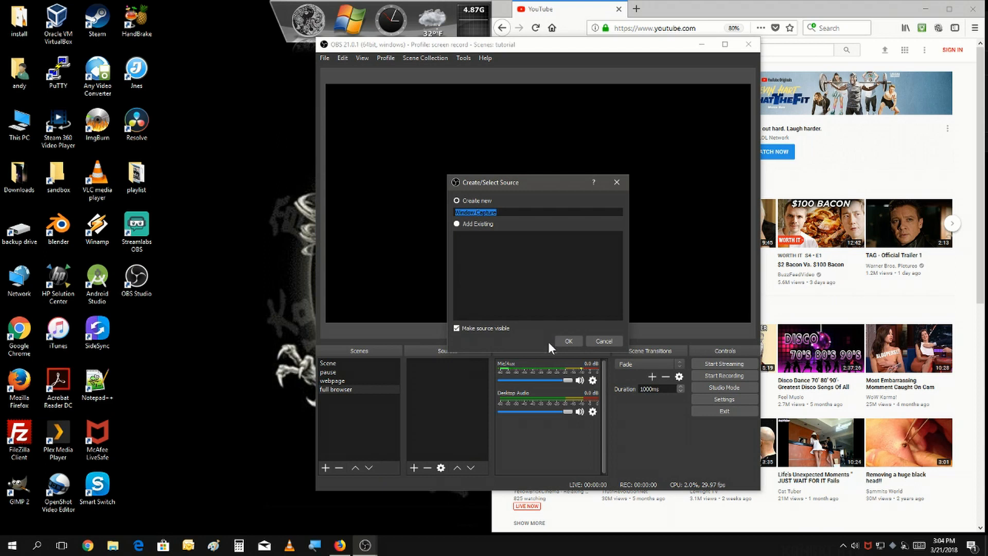
{"action": "left_click", "coordinate": [569, 340]}
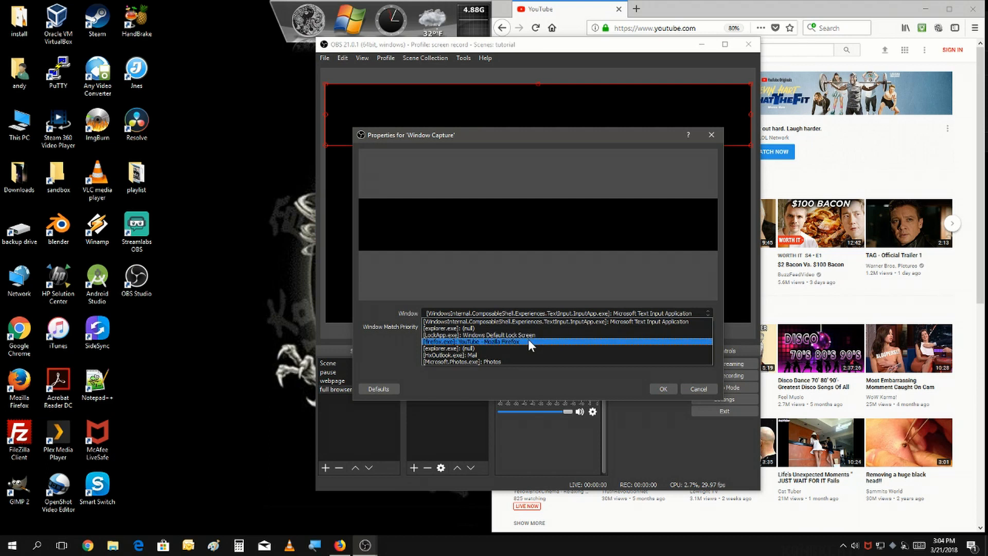
{"action": "left_click", "coordinate": [483, 342]}
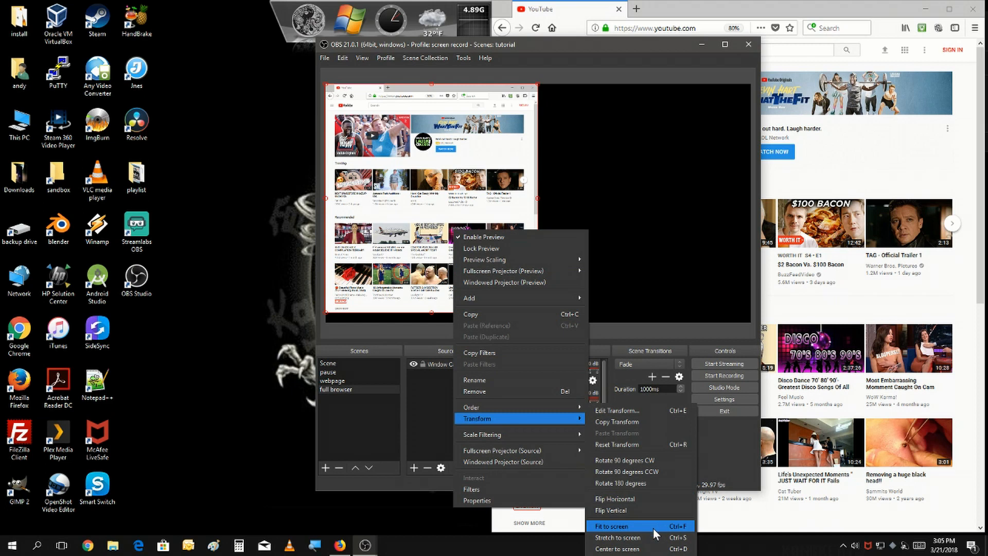
Step: Stretch then fit the Firefox window capture to the canvas, keeping its proportions
{"action": "left_click", "coordinate": [616, 525]}
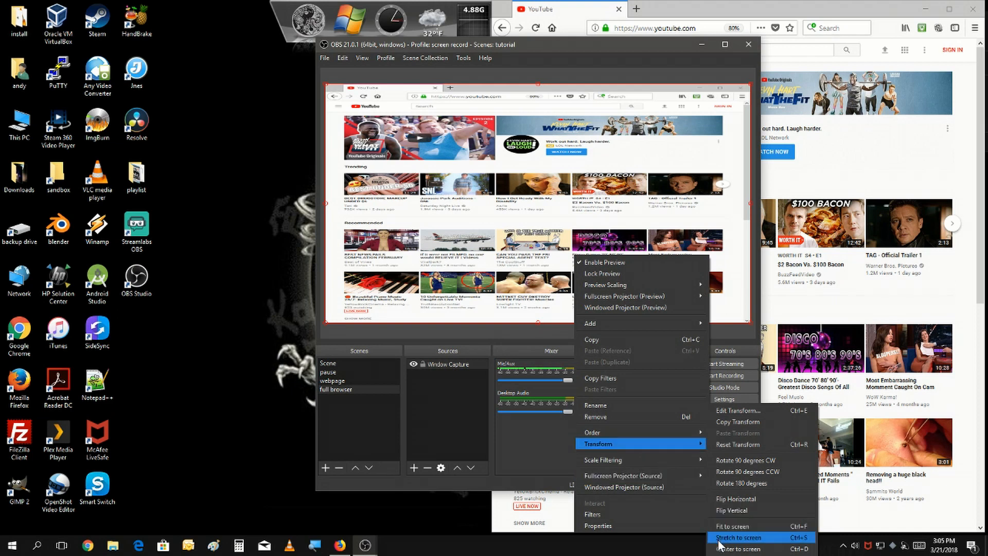
{"action": "mouse_move", "coordinate": [736, 526]}
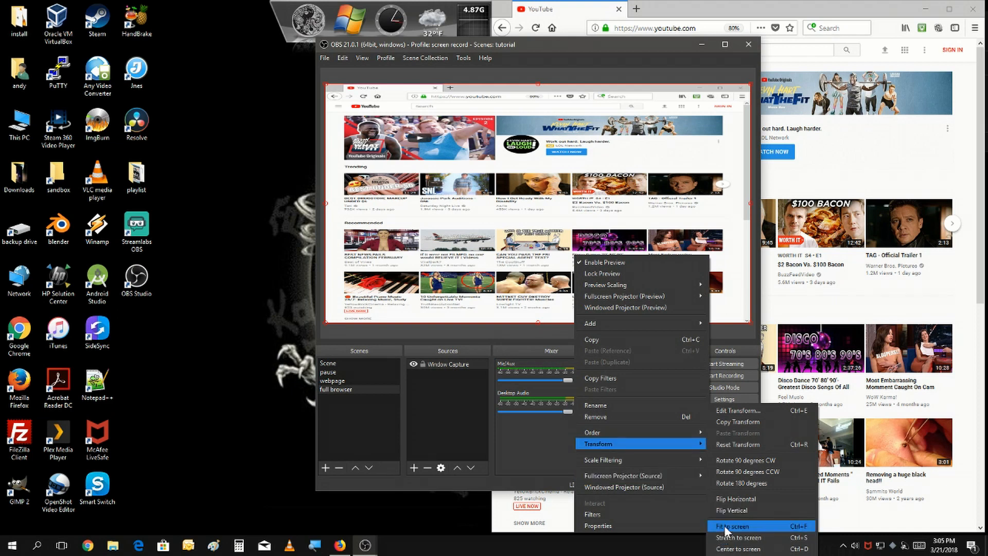
{"action": "left_click", "coordinate": [737, 527]}
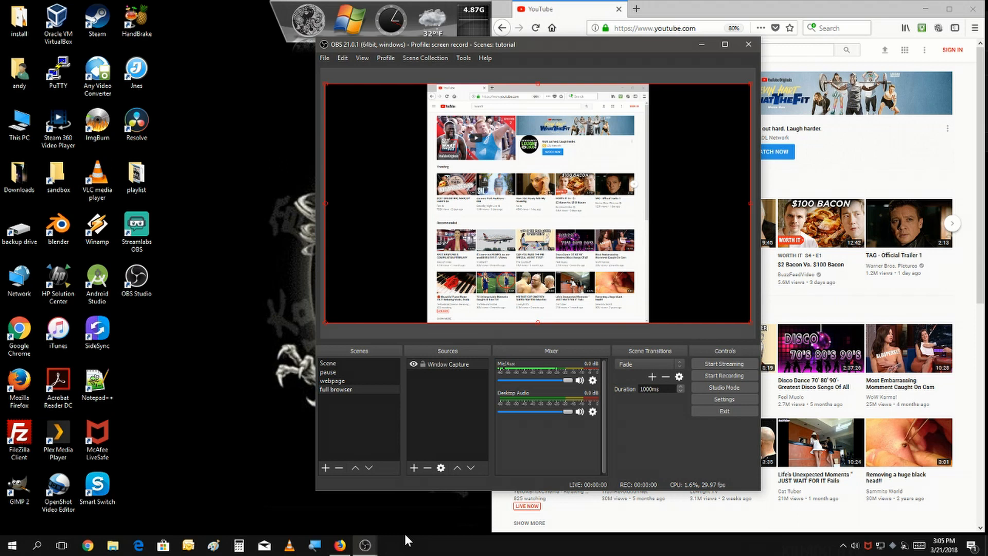
{"action": "left_click", "coordinate": [413, 468]}
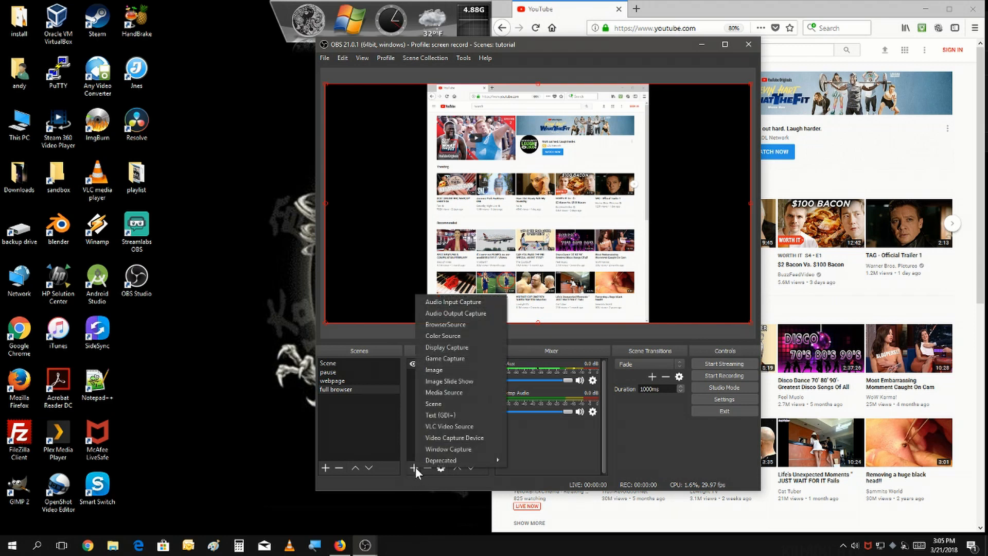
Step: Add the existing webcam Video Capture Device over the Firefox capture and move it toward the lower right
{"action": "left_click", "coordinate": [449, 449]}
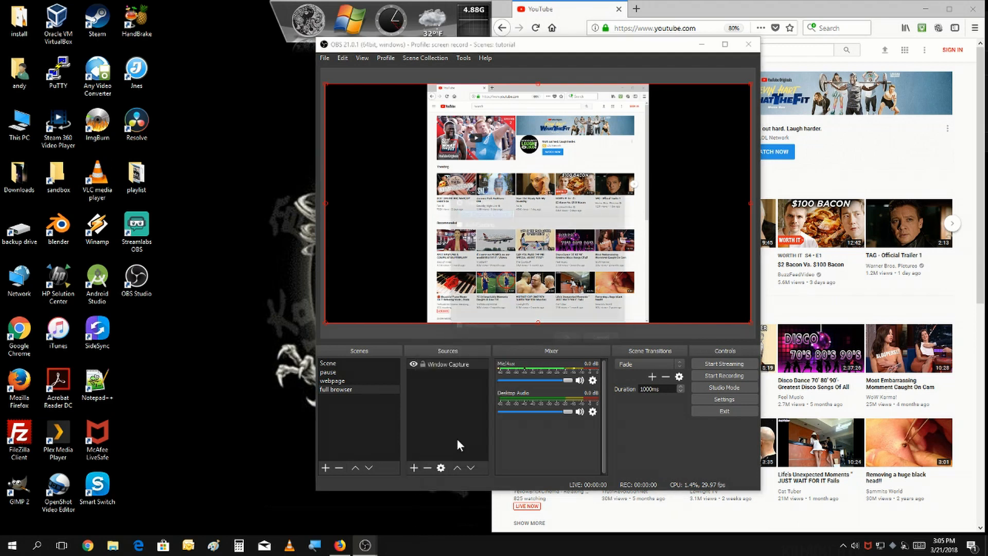
{"action": "left_click", "coordinate": [413, 468]}
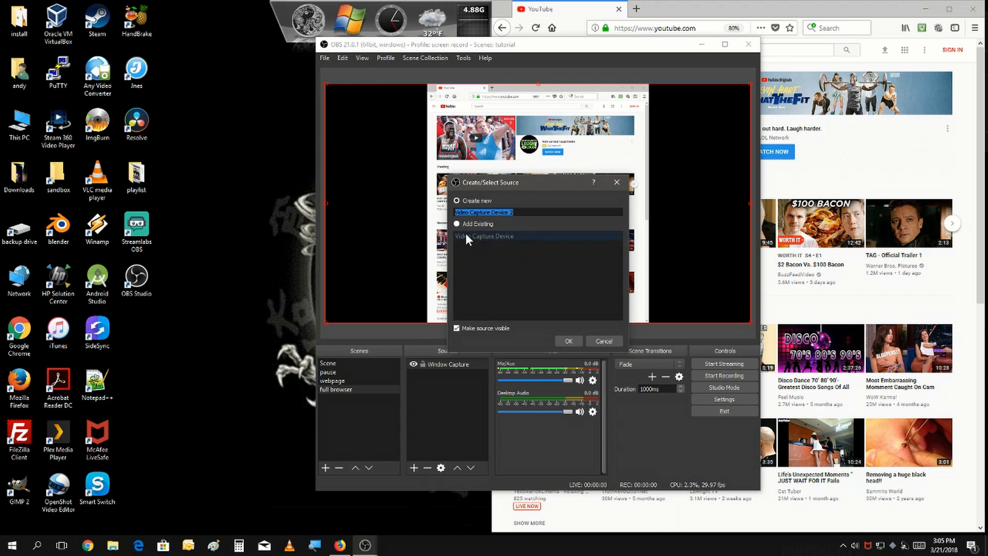
{"action": "left_click", "coordinate": [455, 224]}
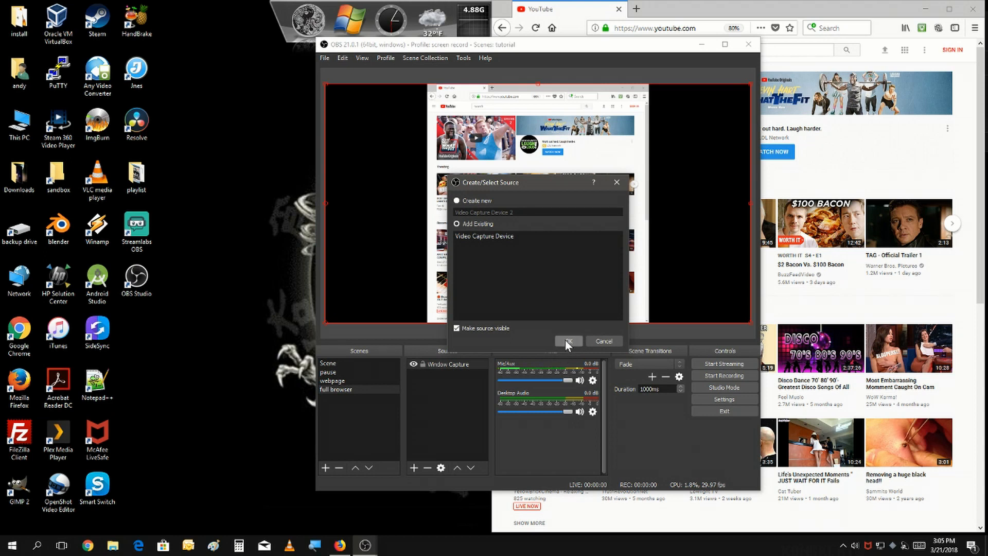
{"action": "mouse_move", "coordinate": [514, 267]}
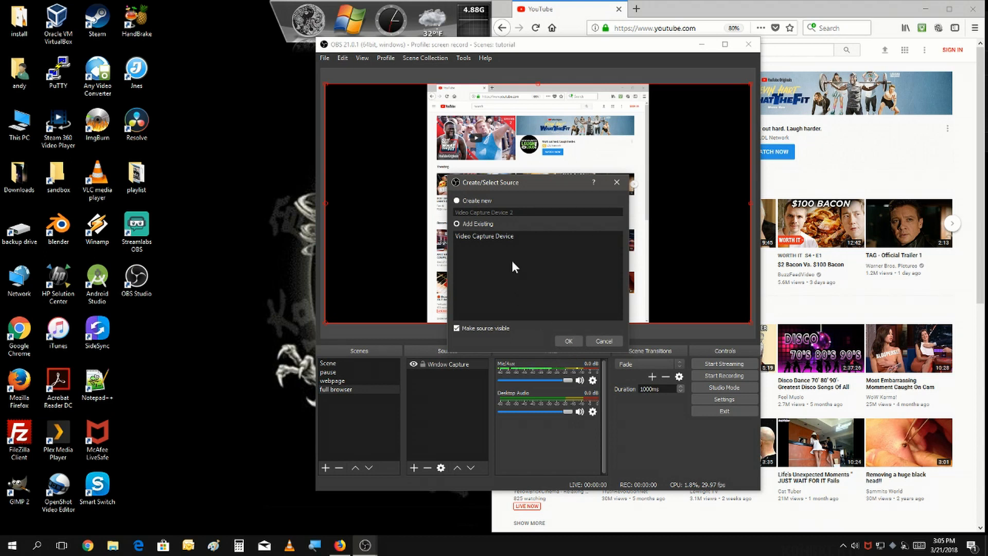
{"action": "left_click", "coordinate": [484, 236]}
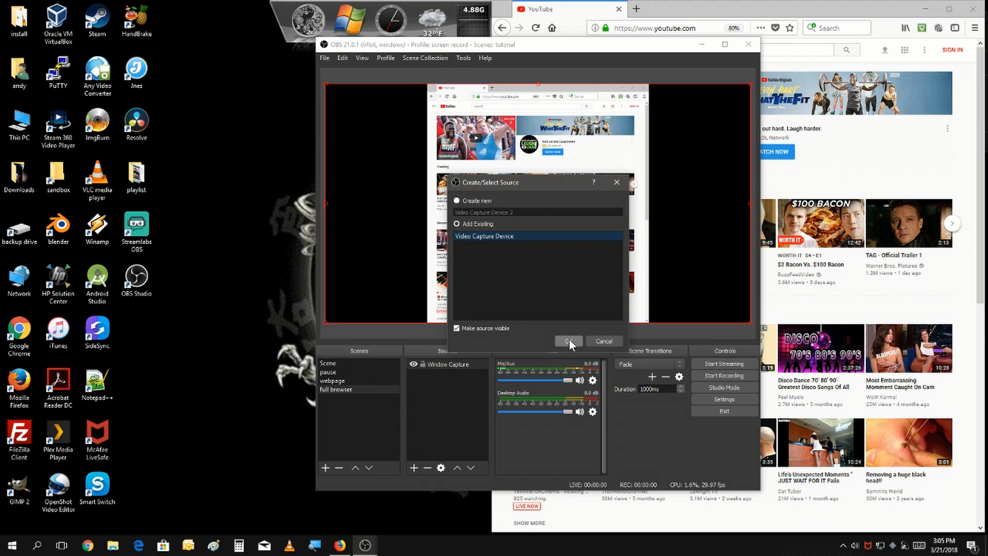
{"action": "left_click", "coordinate": [568, 341]}
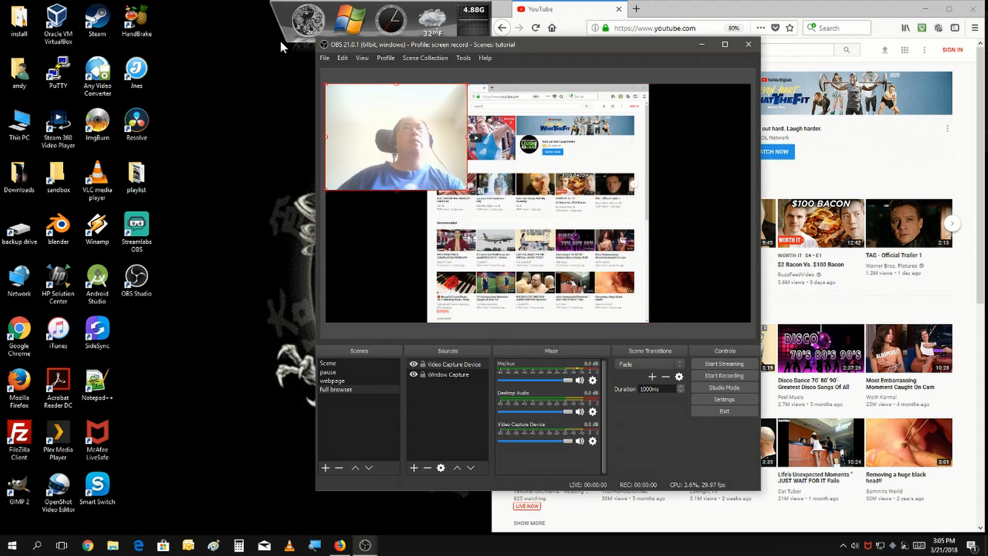
{"action": "left_click_drag", "start_coordinate": [394, 138], "coordinate": [680, 264]}
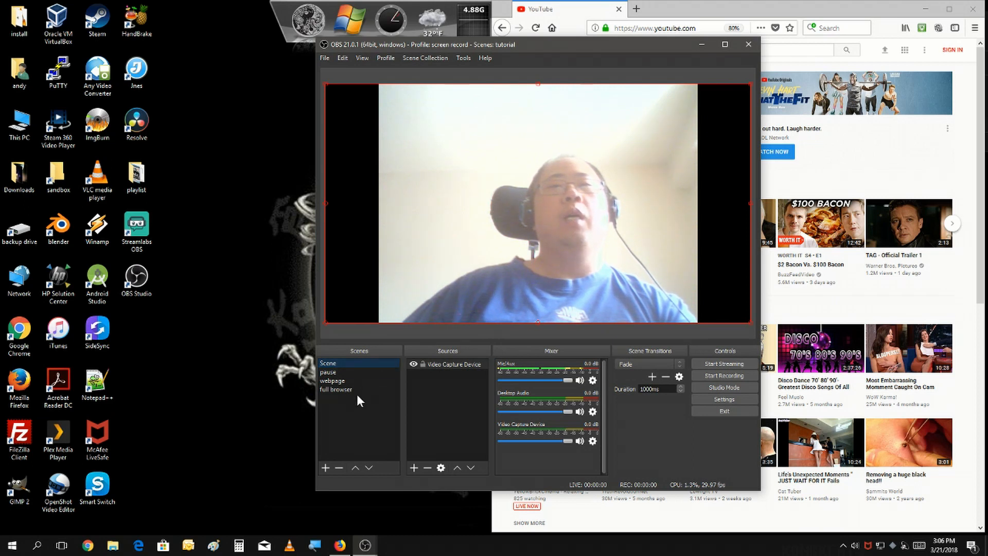
Step: Preview the 'full browser' and webcam-only scenes, then settle on the 'webpage' scene
{"action": "left_click", "coordinate": [337, 389]}
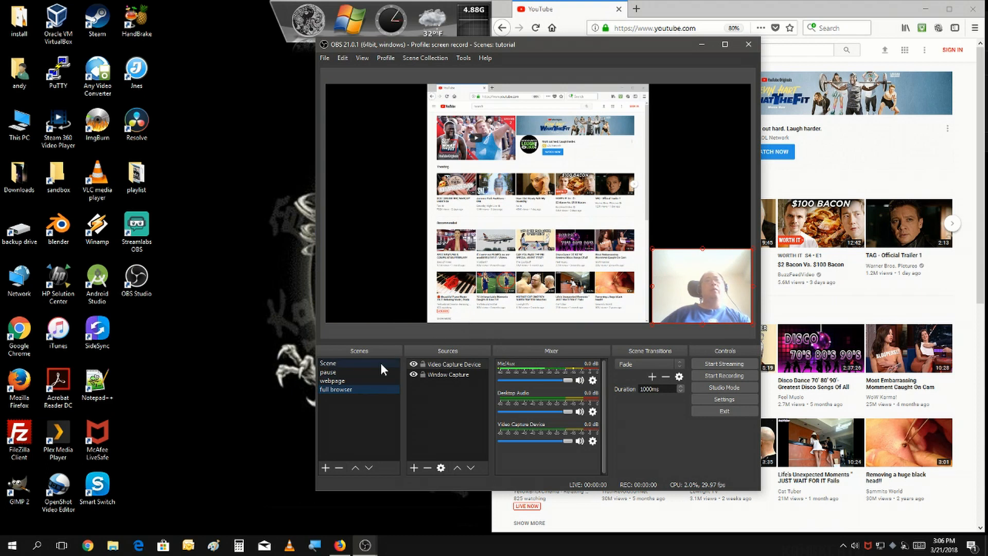
{"action": "left_click", "coordinate": [329, 363]}
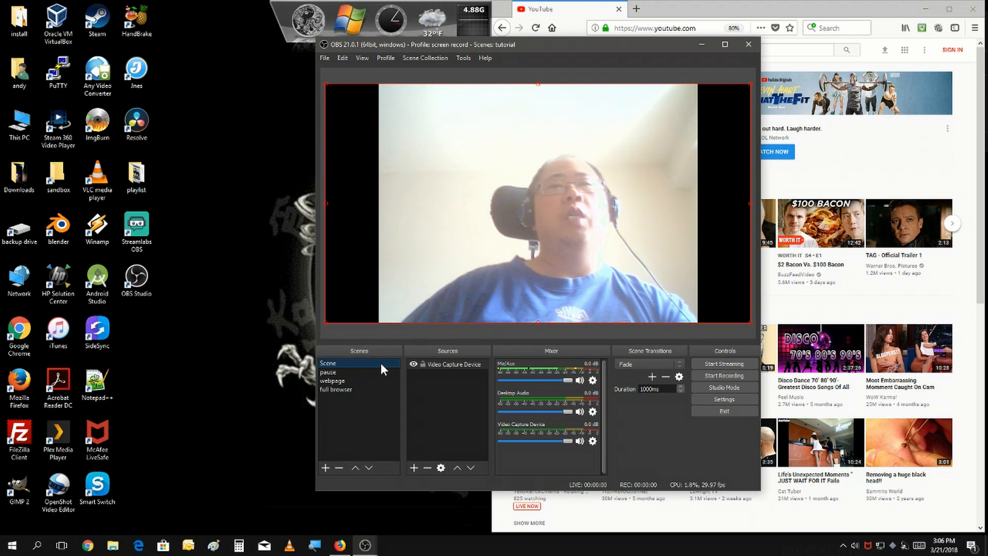
{"action": "left_click", "coordinate": [333, 380]}
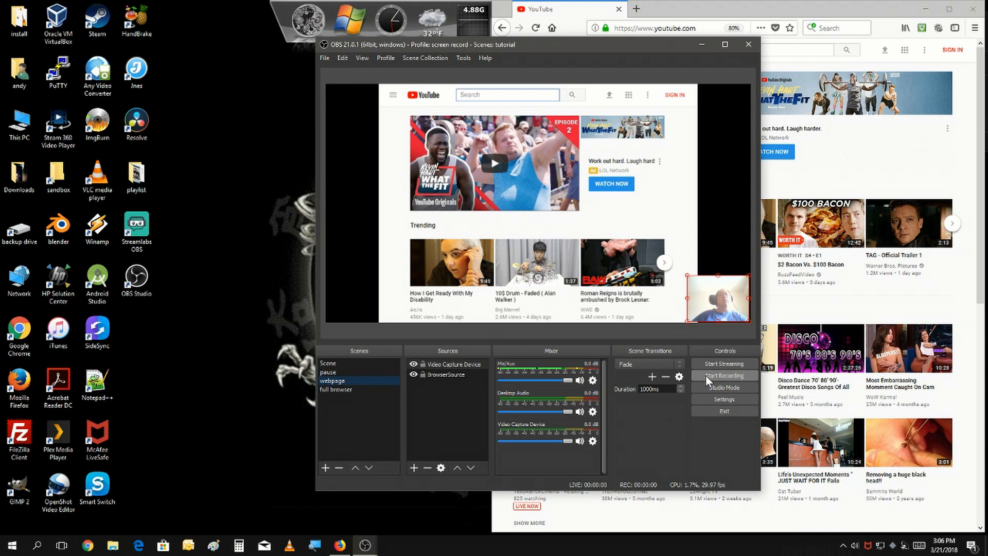
{"action": "mouse_move", "coordinate": [226, 255]}
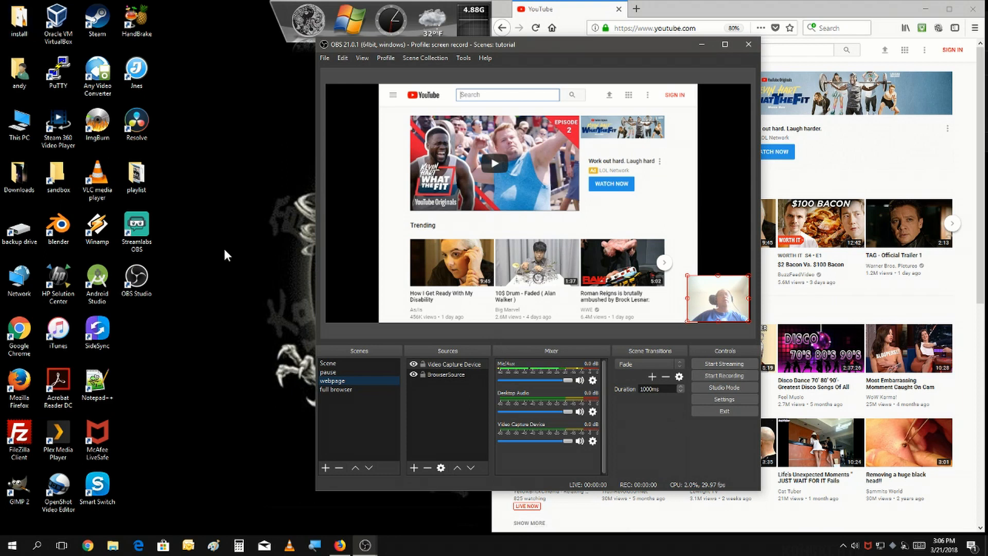
{"action": "mouse_move", "coordinate": [321, 404]}
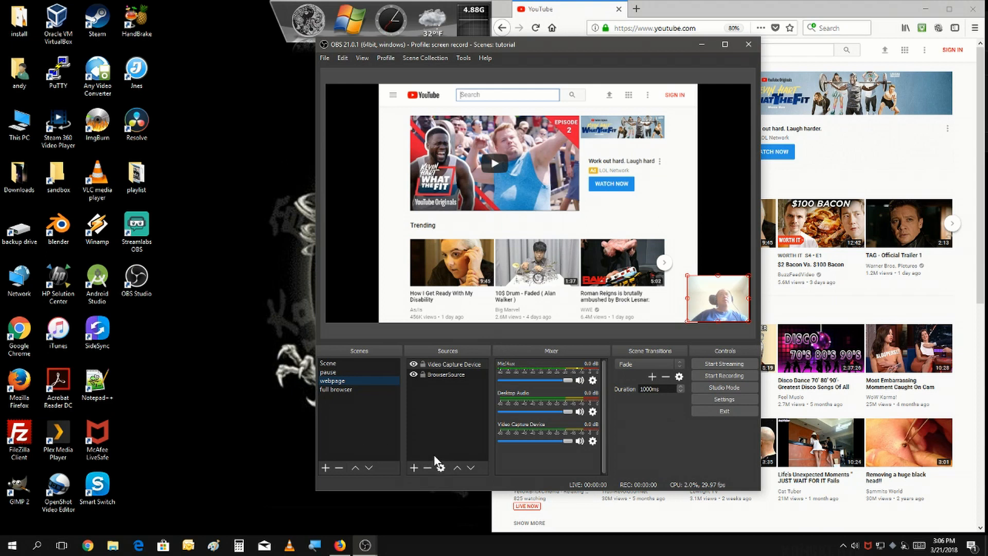
{"action": "mouse_move", "coordinate": [439, 451]}
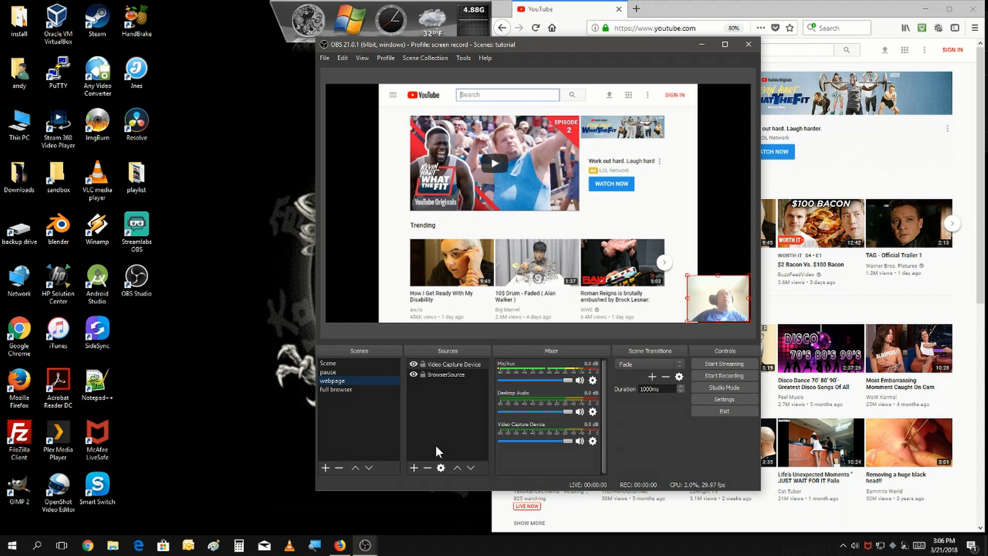